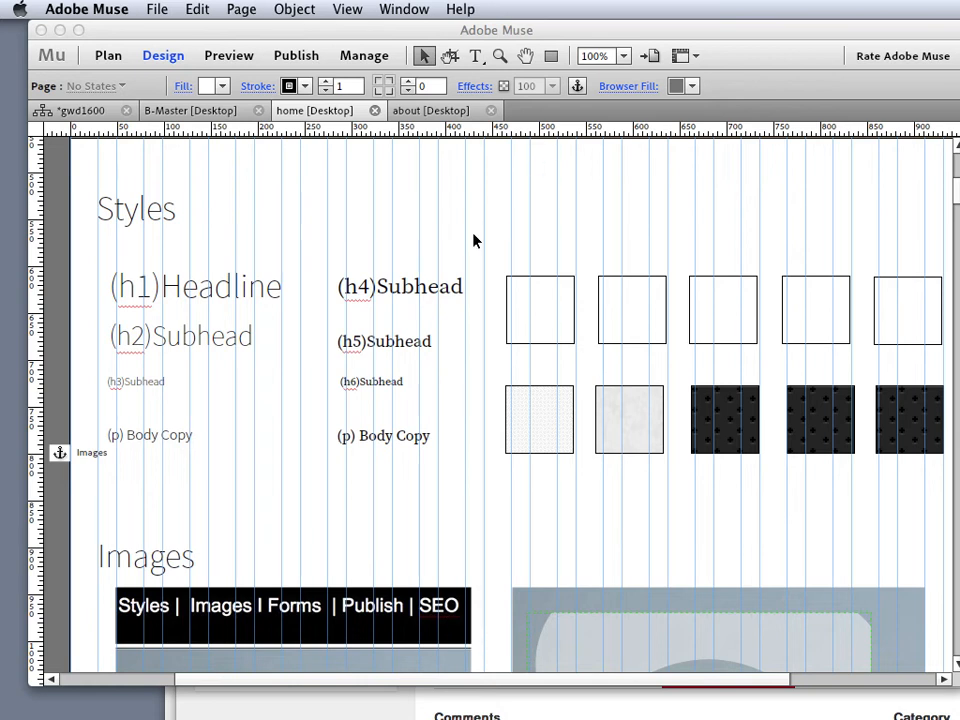
pyautogui.moveTo(135, 250)
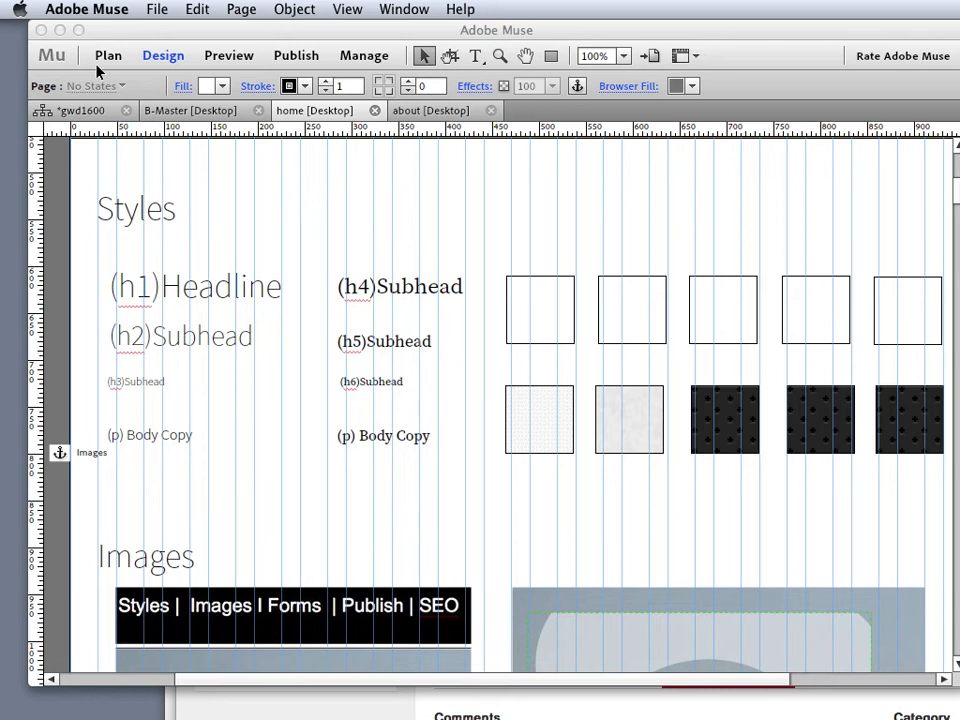
# Open the crreateStyles page from the Plan view as its own editing tab.
pyautogui.click(108, 55)
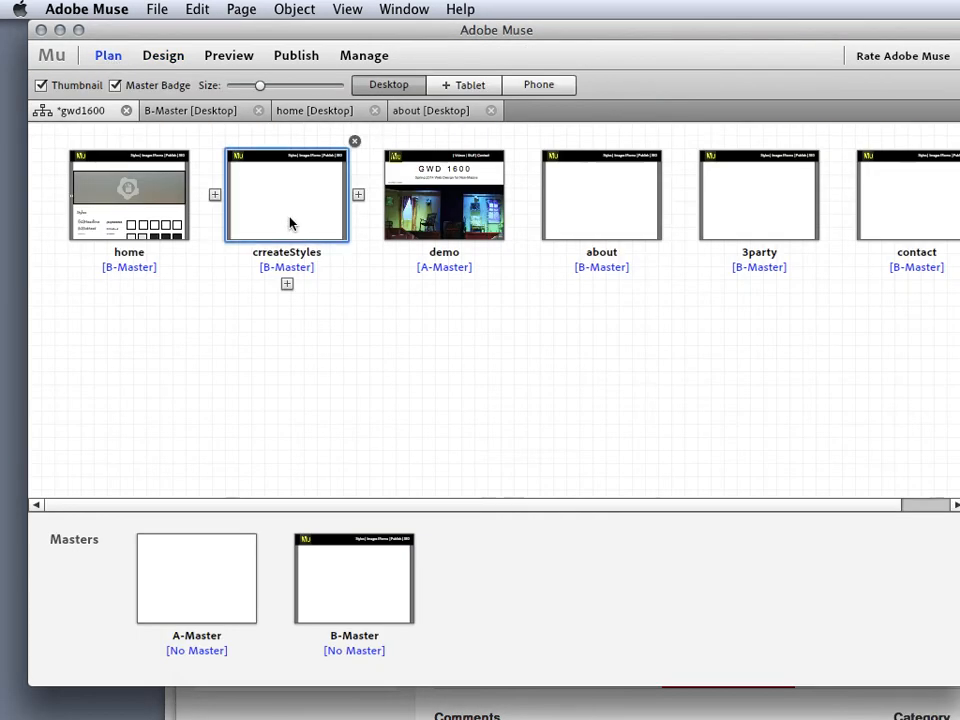
pyautogui.doubleClick(286, 194)
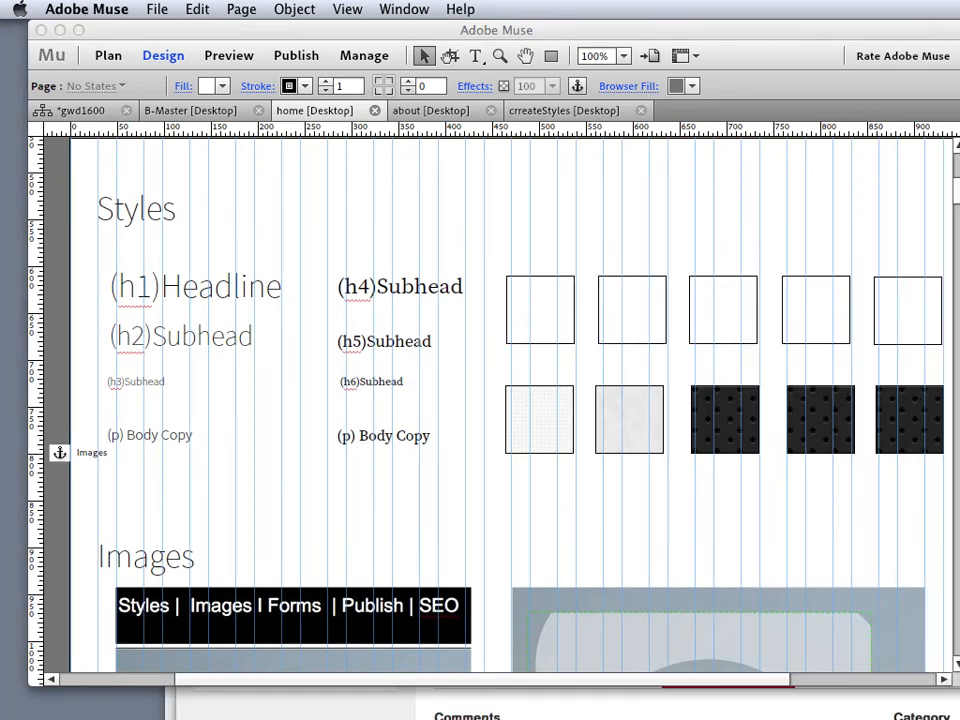
pyautogui.moveTo(707, 153)
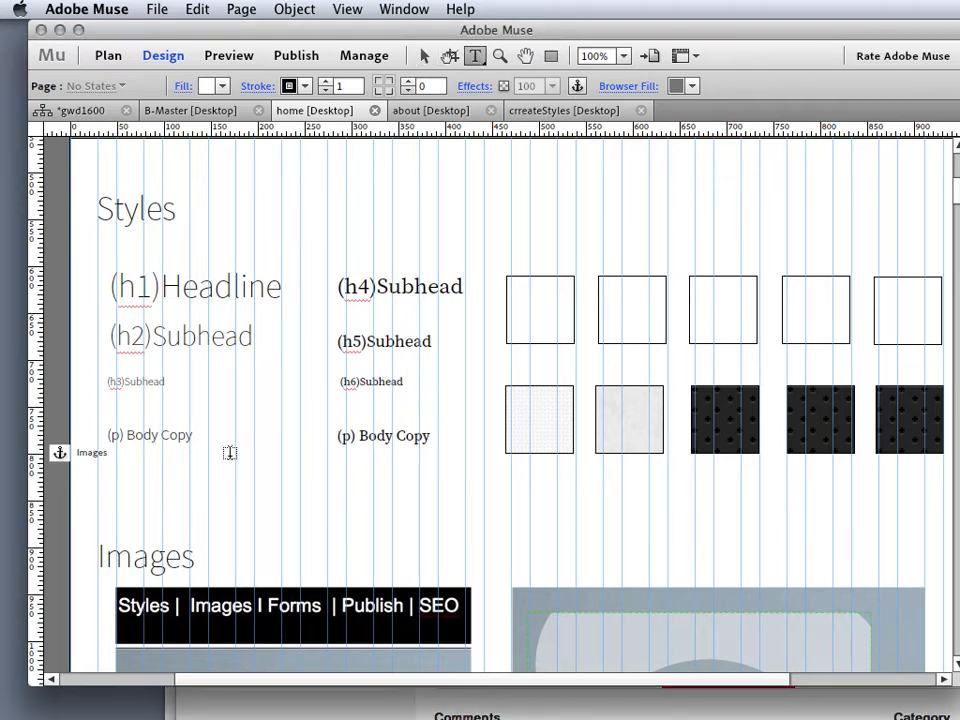
# Draw and enlarge a text frame below the Body Copy samples reading 'Learn More >>'.
pyautogui.moveTo(115, 485); pyautogui.dragTo(235, 505)
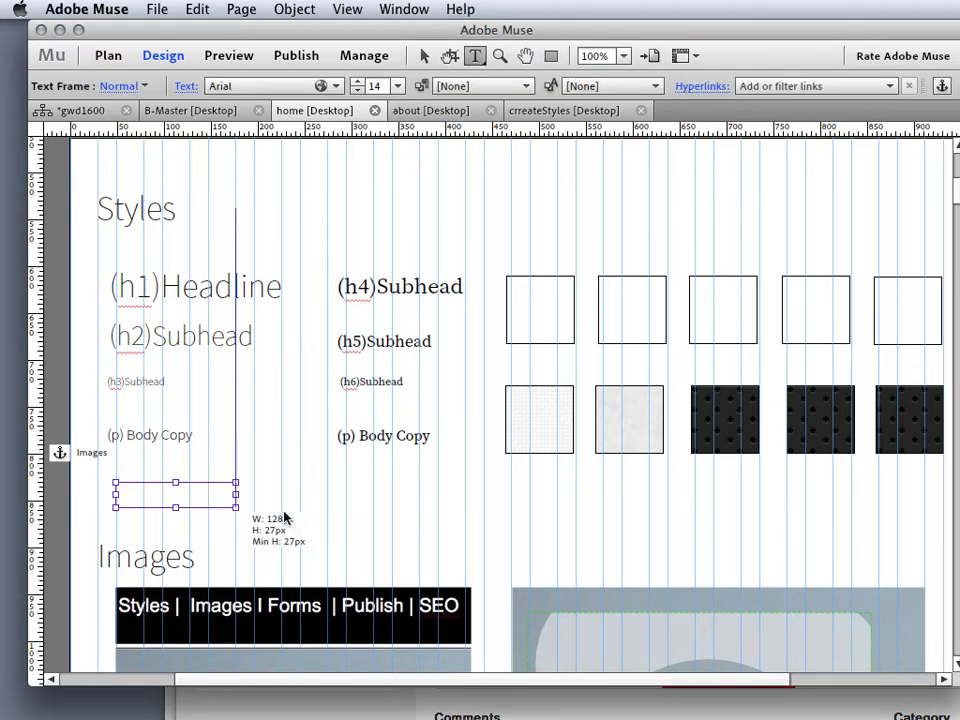
pyautogui.moveTo(236, 505); pyautogui.dragTo(323, 533)
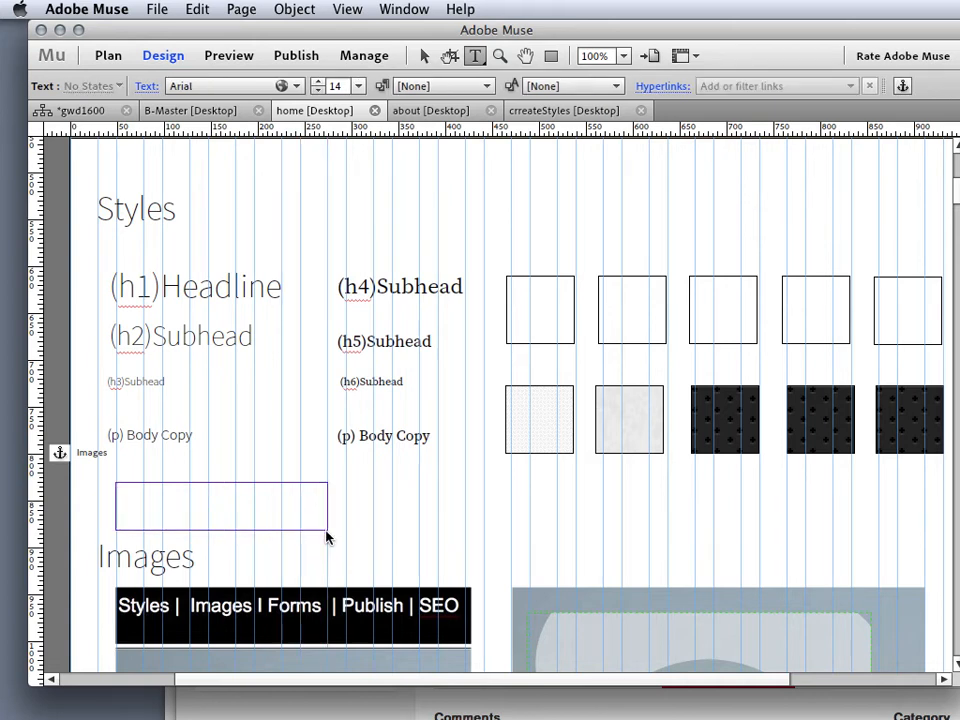
pyautogui.write('Lea')
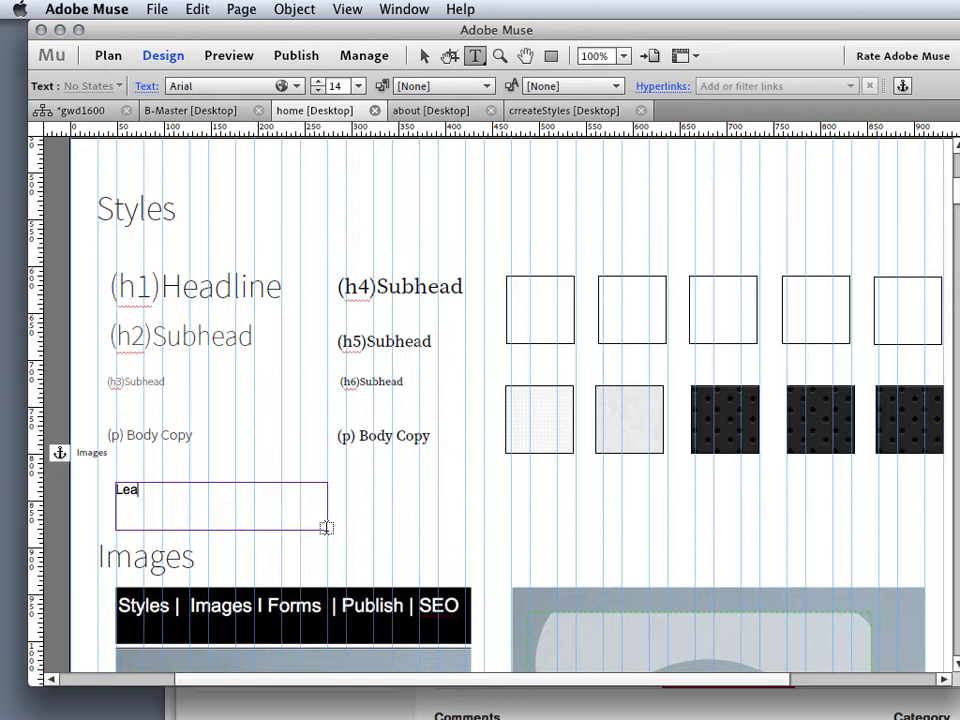
pyautogui.write('rn More')
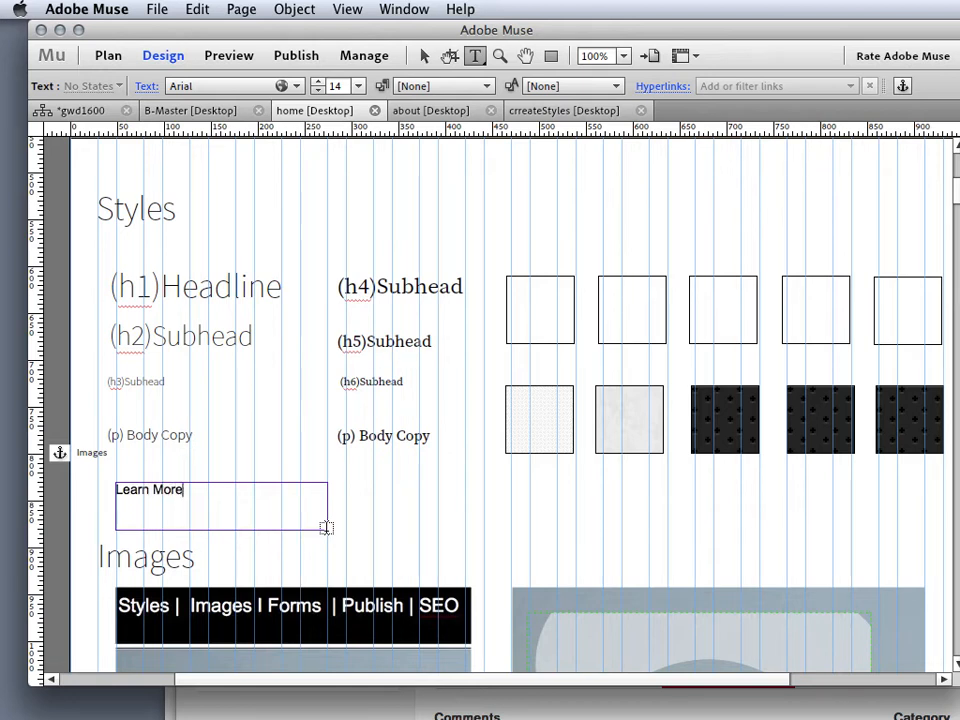
pyautogui.write('>>')
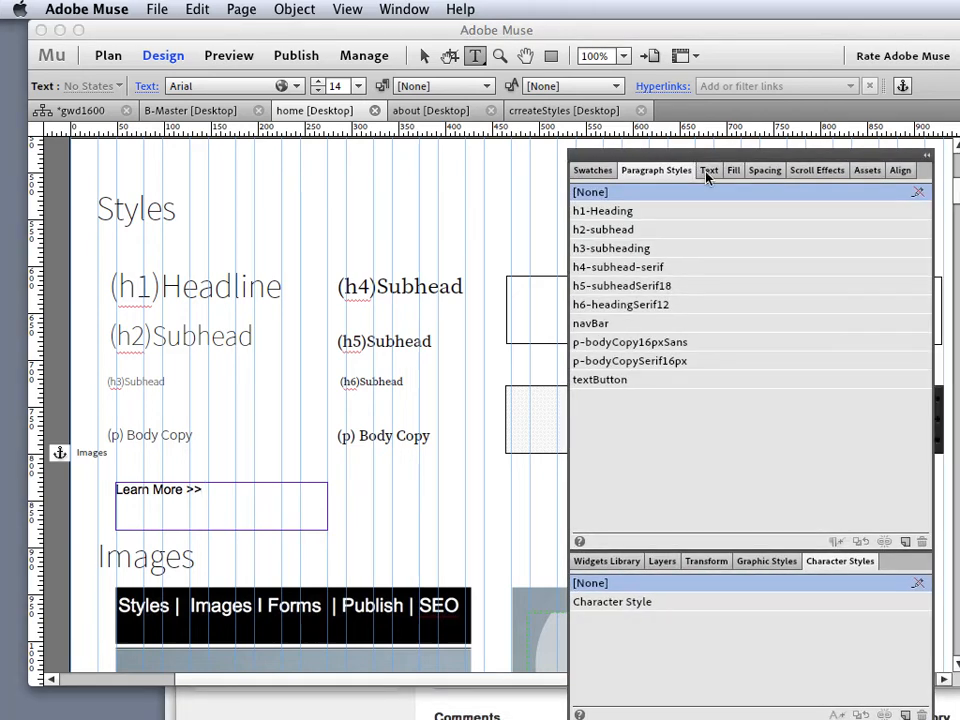
# Fill the Learn More >> frame with a grey swatch and centre its label.
pyautogui.click(709, 170)
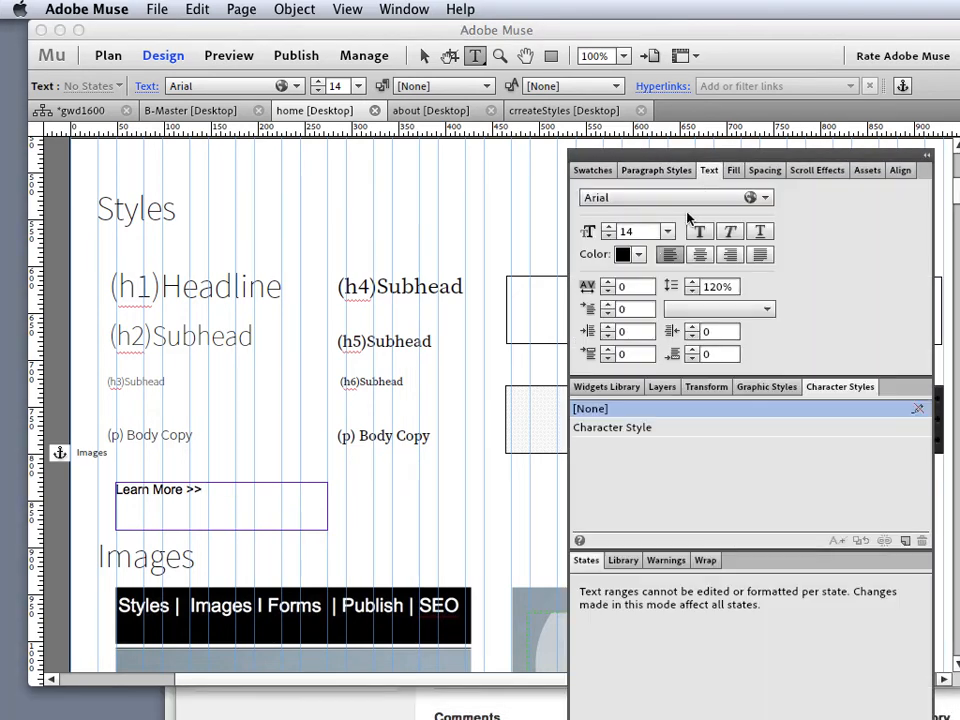
pyautogui.click(642, 254)
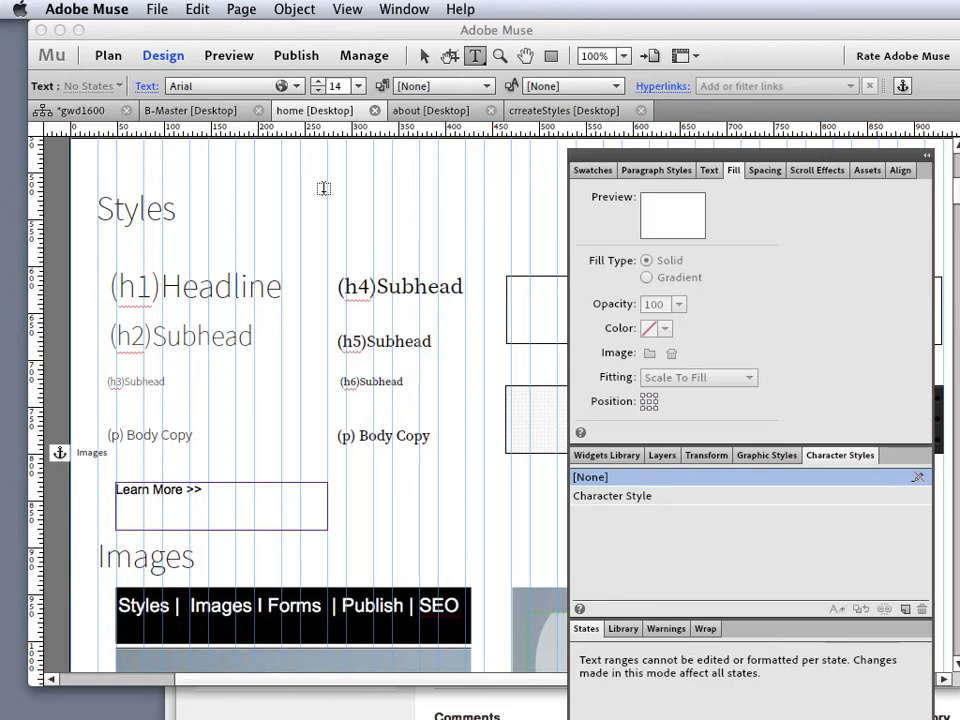
pyautogui.moveTo(338, 488)
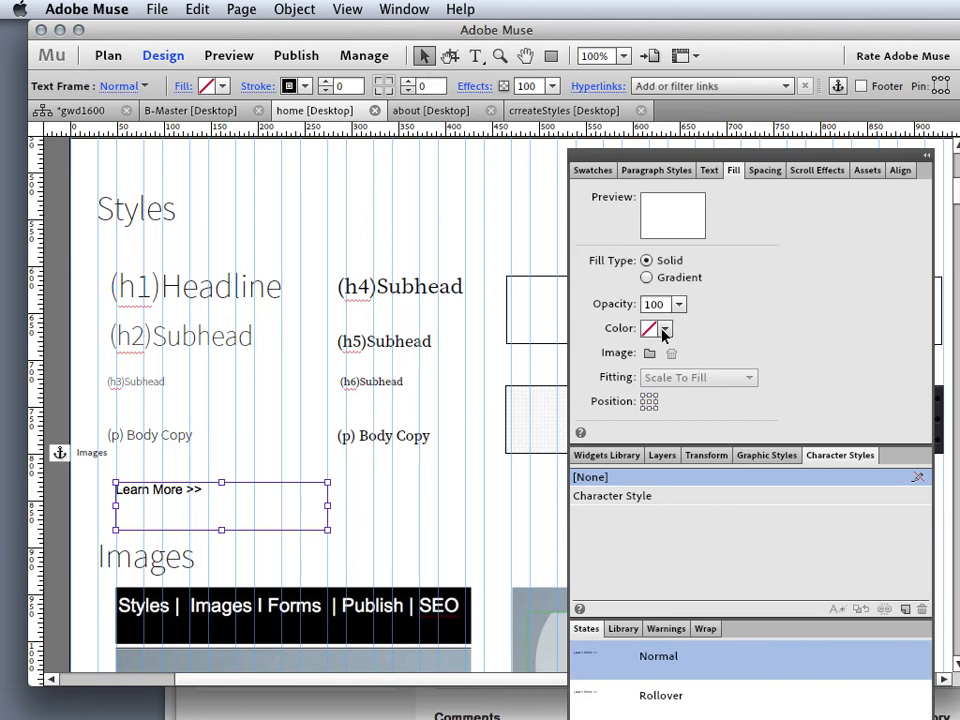
pyautogui.click(667, 328)
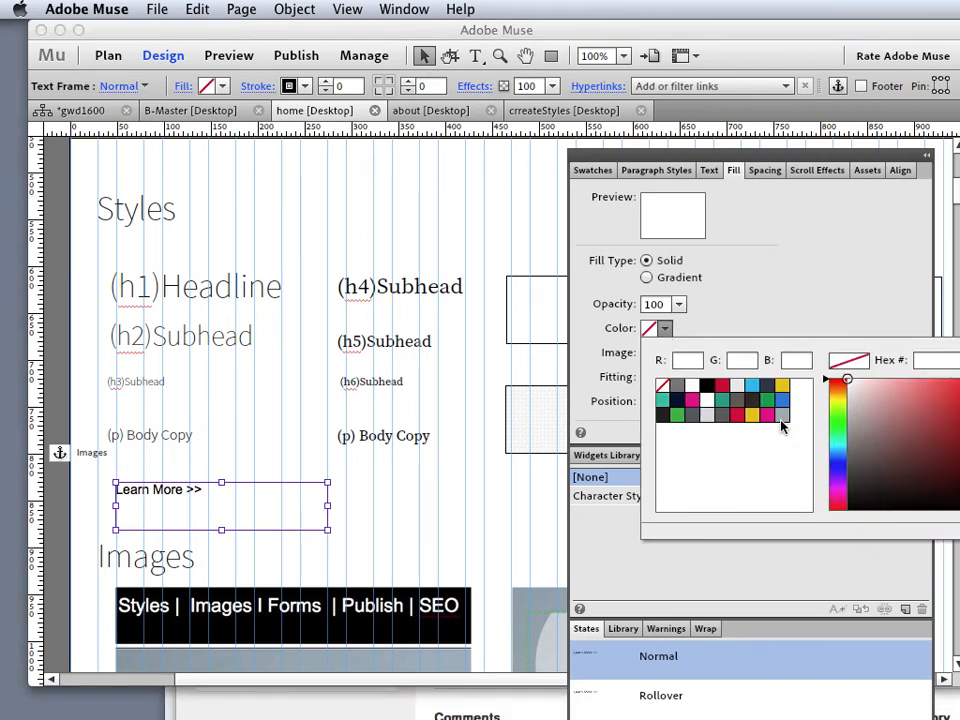
pyautogui.click(862, 417)
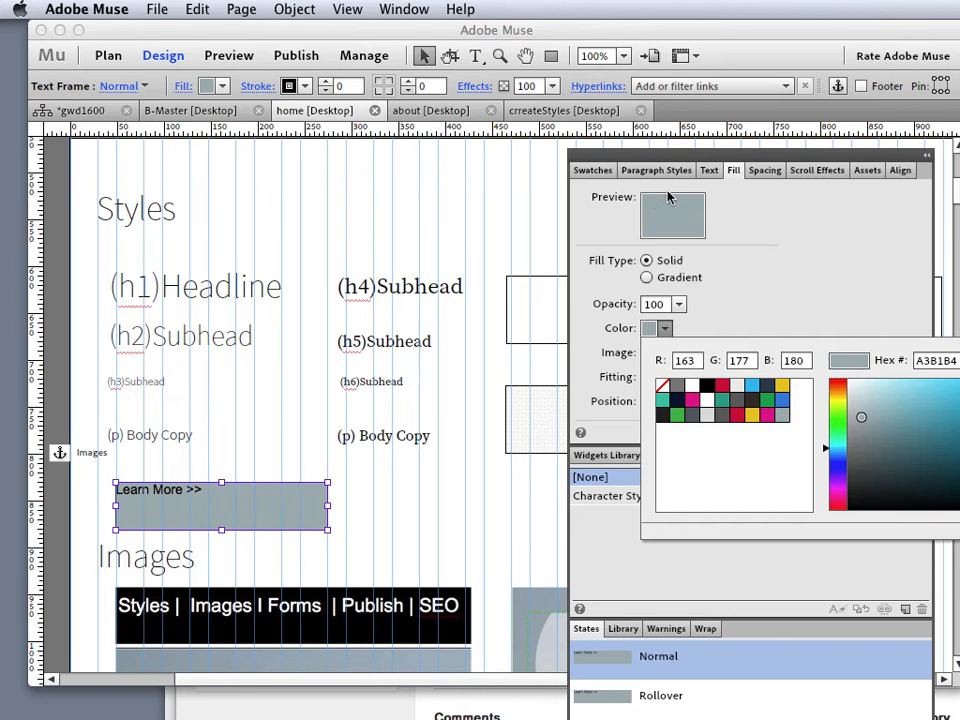
pyautogui.click(709, 170)
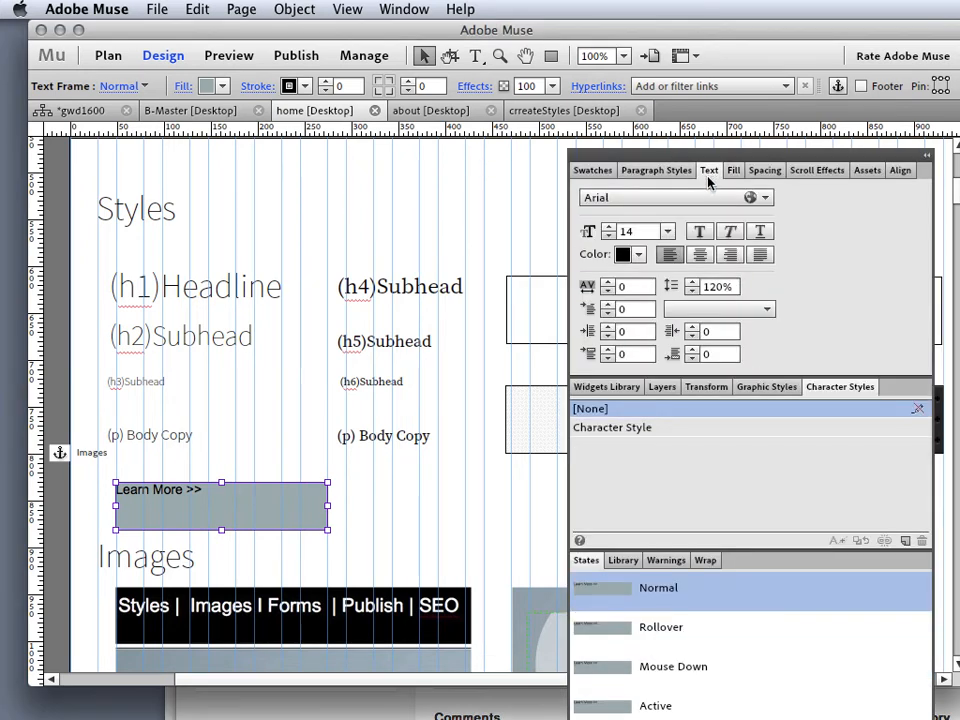
pyautogui.click(641, 253)
pyautogui.write('14')
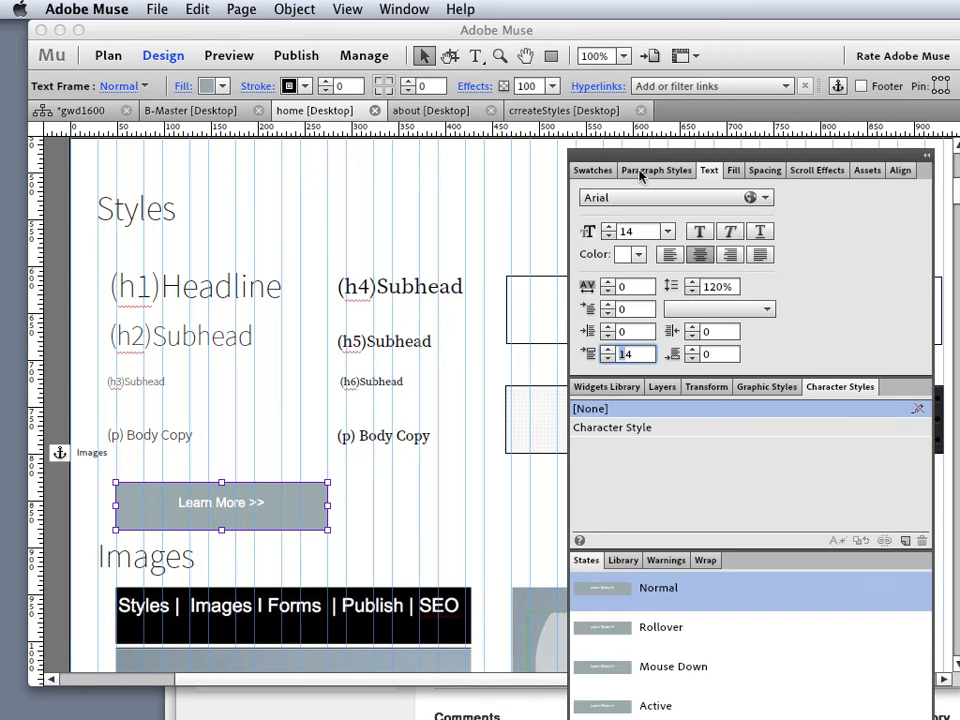
# Apply the textButton paragraph style to the Learn More >> label.
pyautogui.click(656, 170)
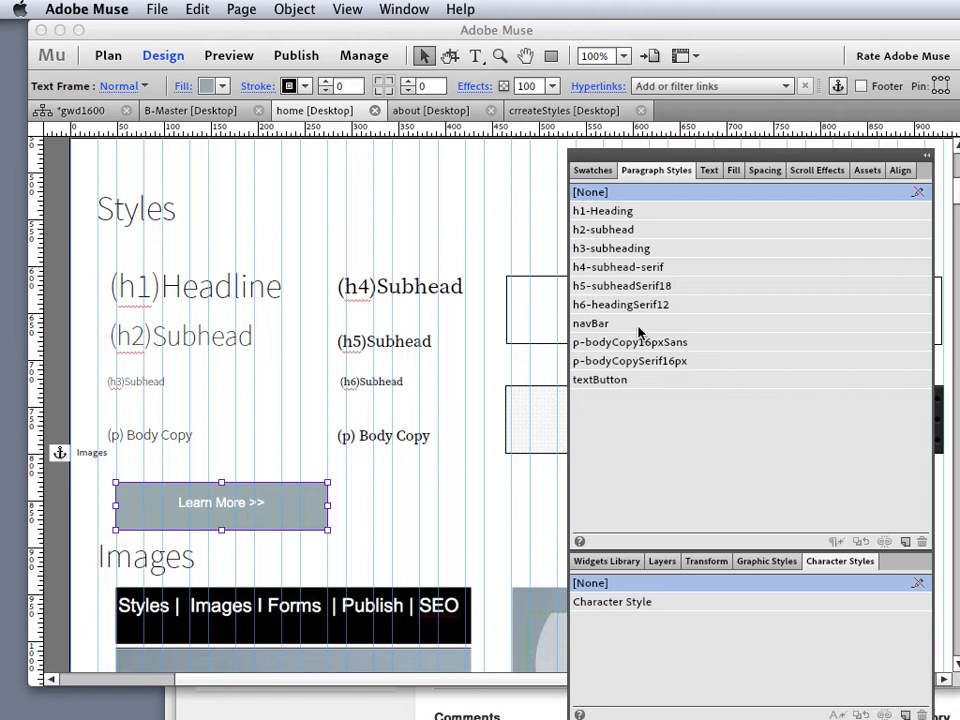
pyautogui.moveTo(617, 388)
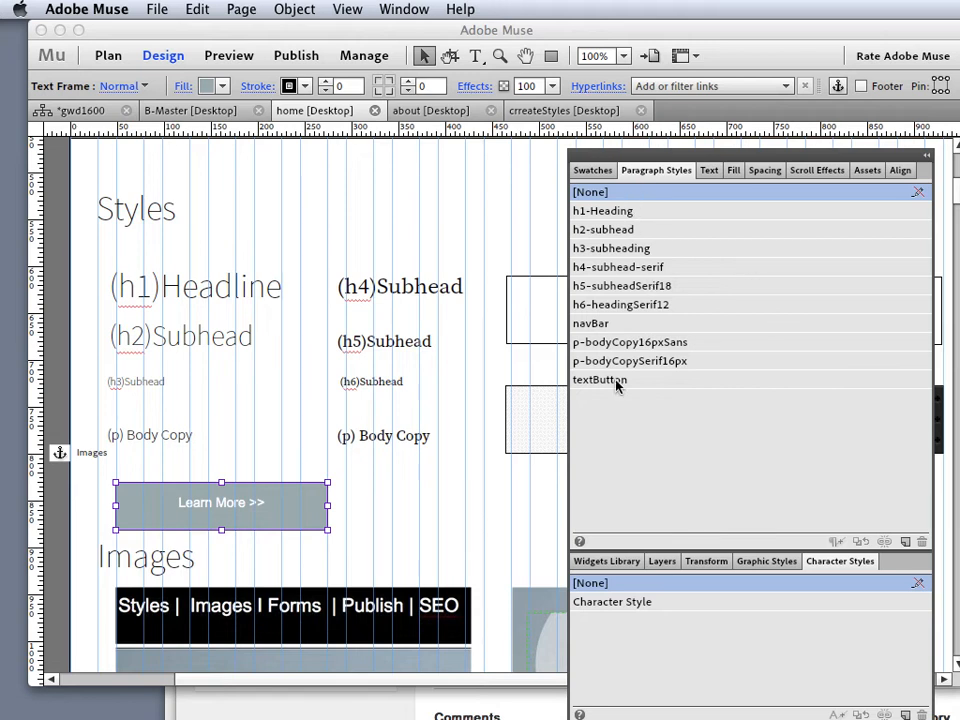
pyautogui.click(600, 379)
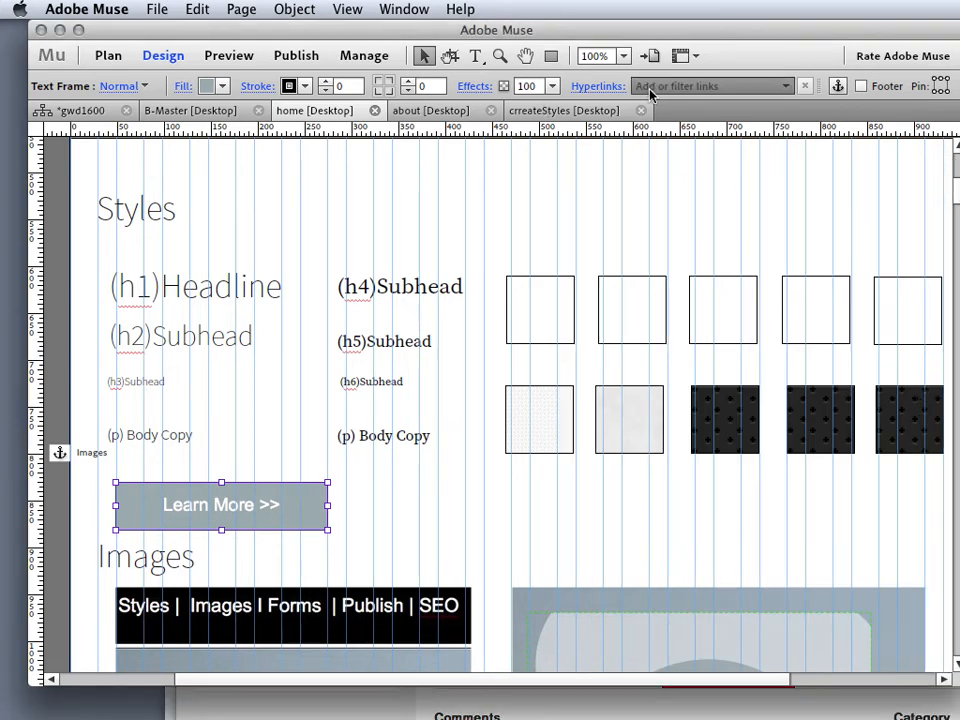
# Link the Learn More >> button to crreateStyles, then use the File menu.
pyautogui.click(710, 85)
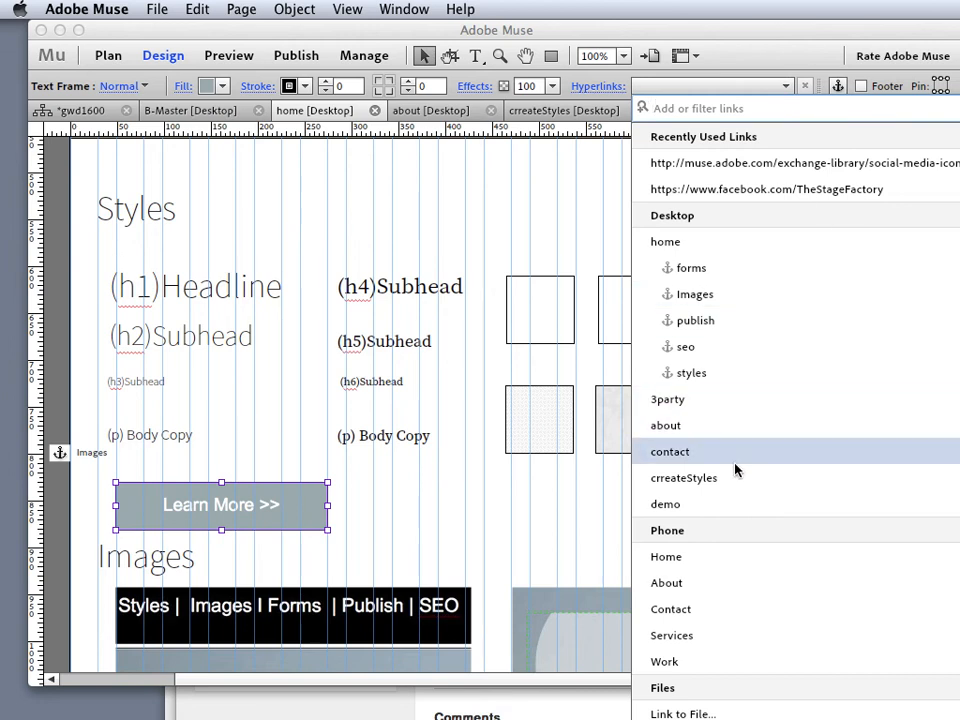
pyautogui.click(684, 477)
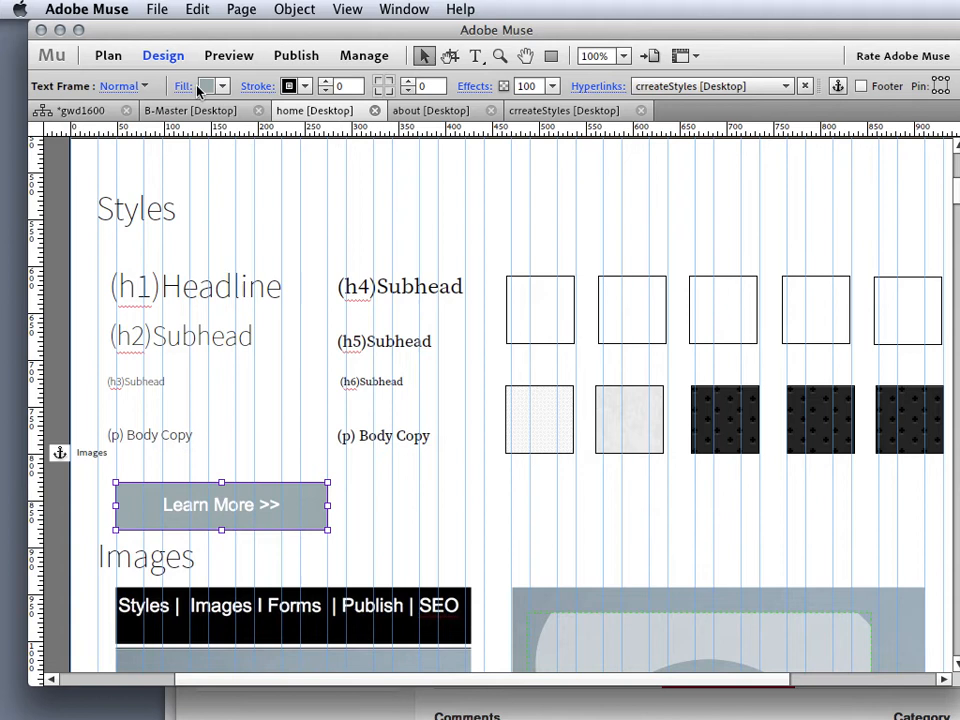
pyautogui.click(156, 9)
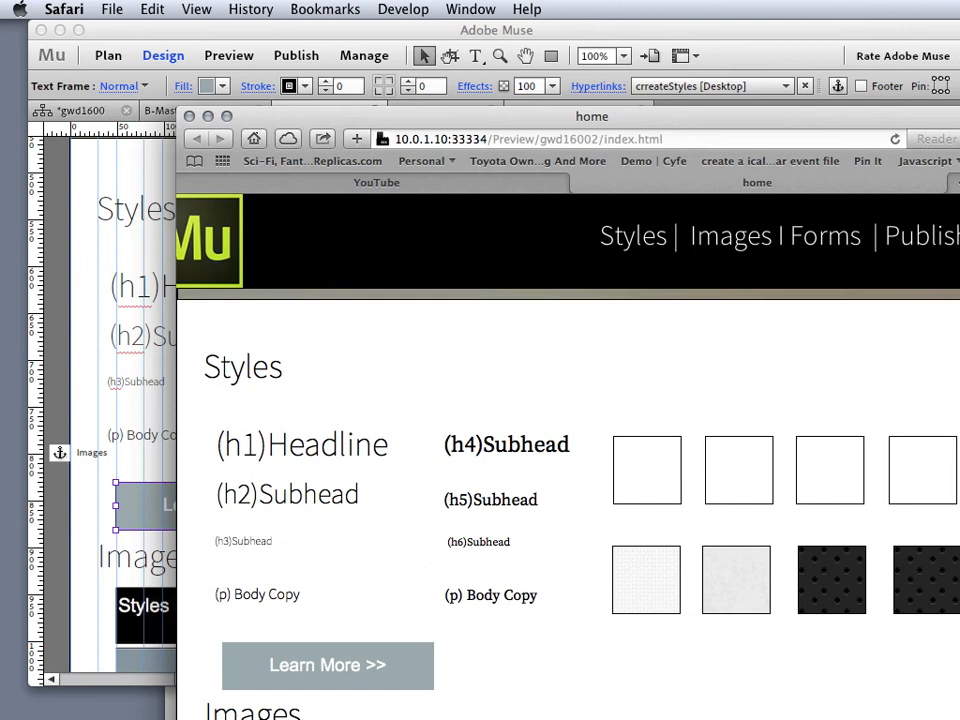
# Test the button's link in the Safari preview and return to the home layout.
pyautogui.scroll(-3)
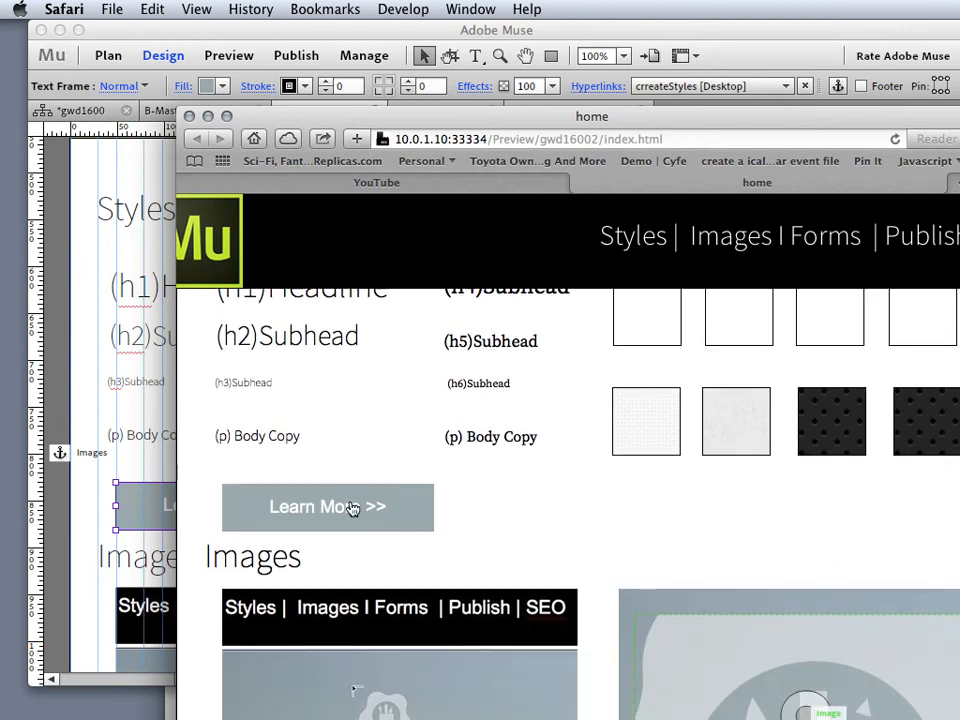
pyautogui.click(327, 507)
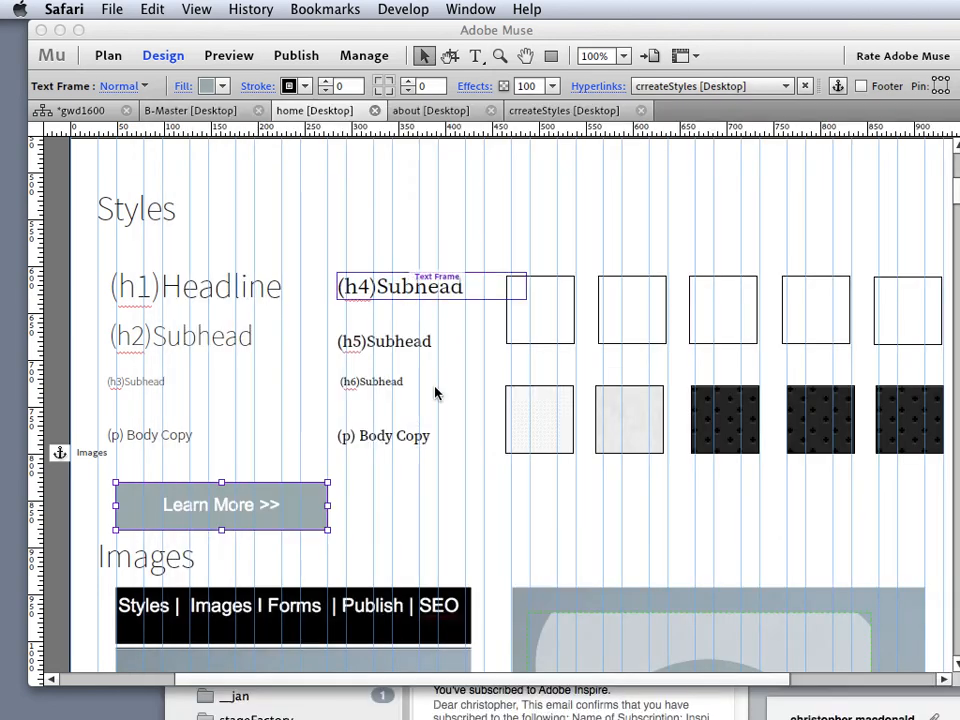
pyautogui.click(500, 512)
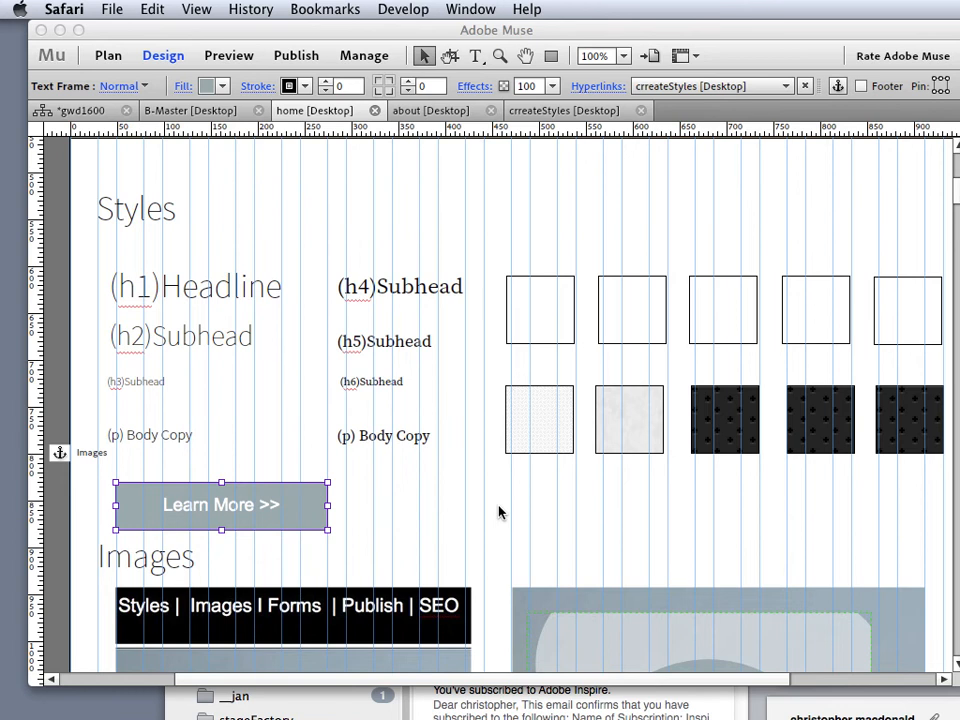
pyautogui.moveTo(785, 475)
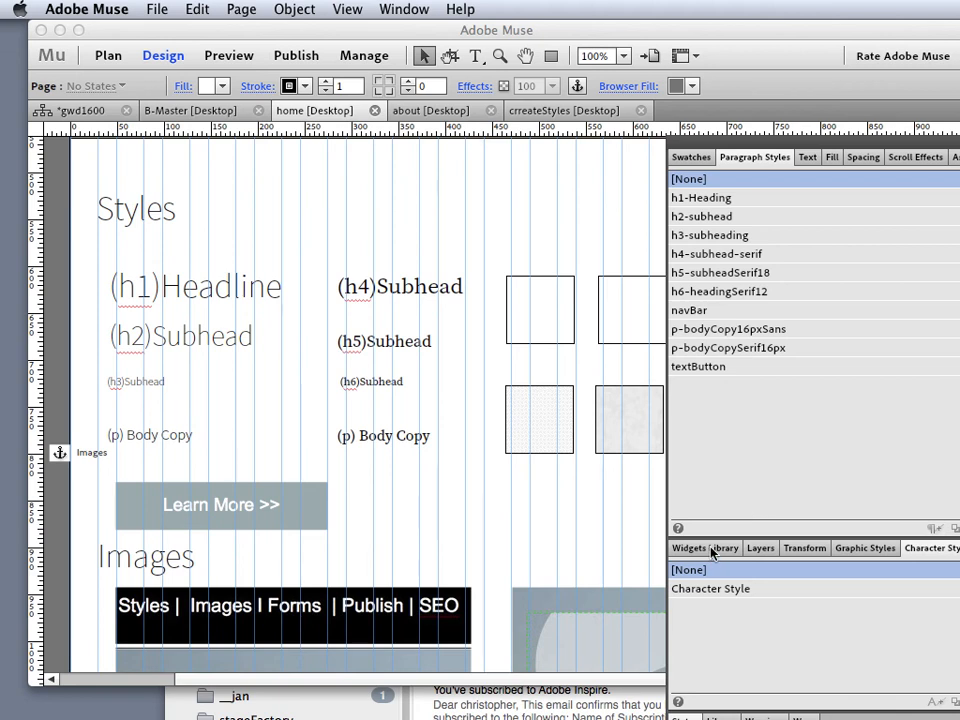
# Place a State Button widget beside the first button and fill it grey.
pyautogui.click(704, 547)
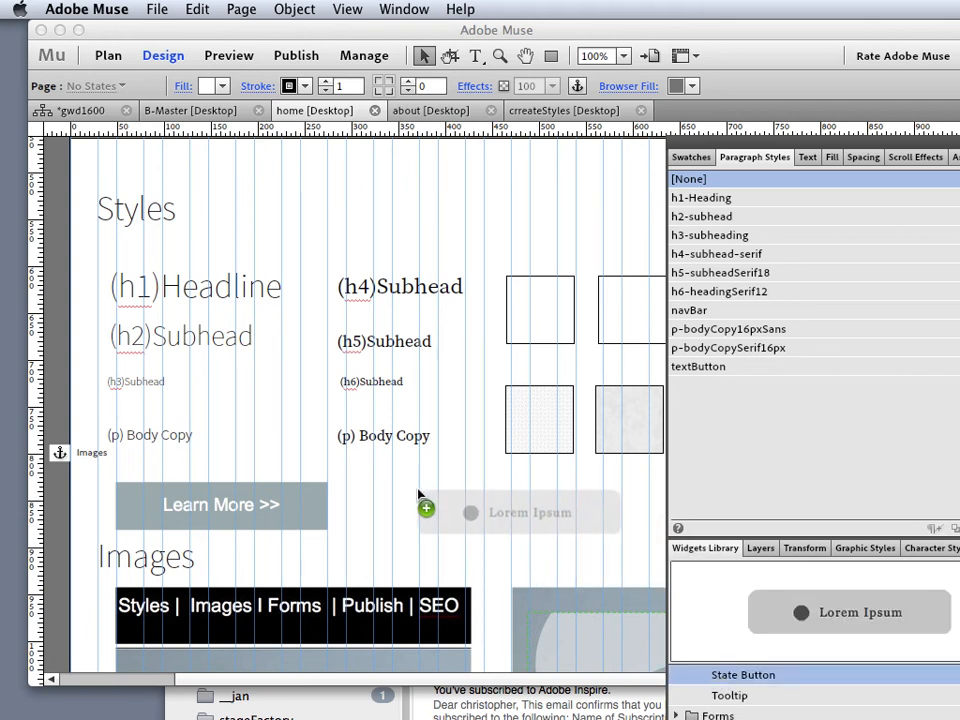
pyautogui.click(528, 512)
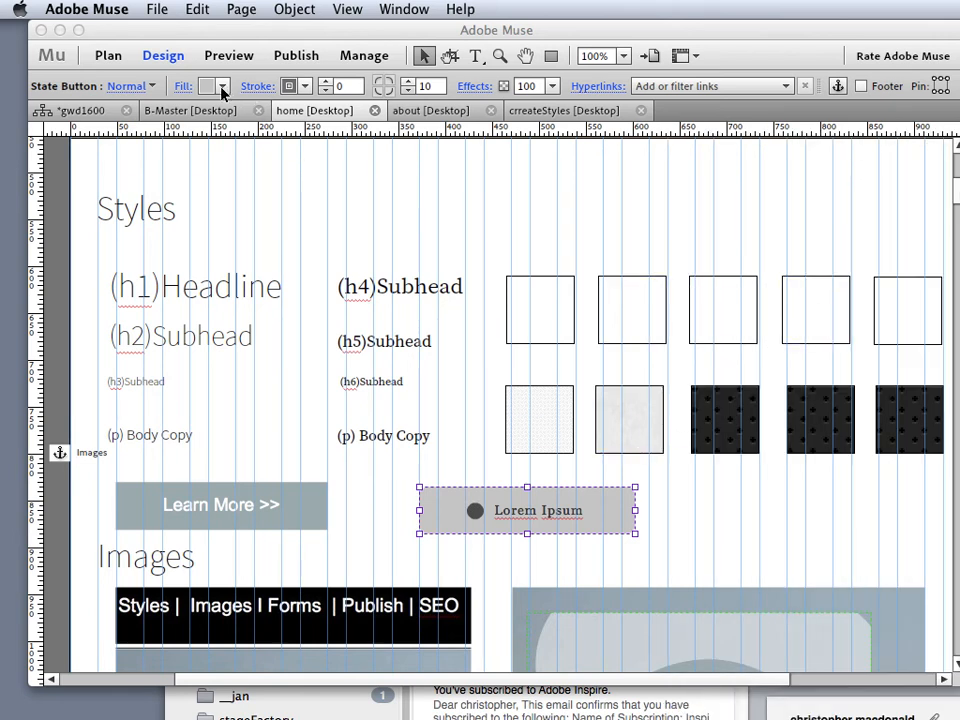
pyautogui.click(224, 86)
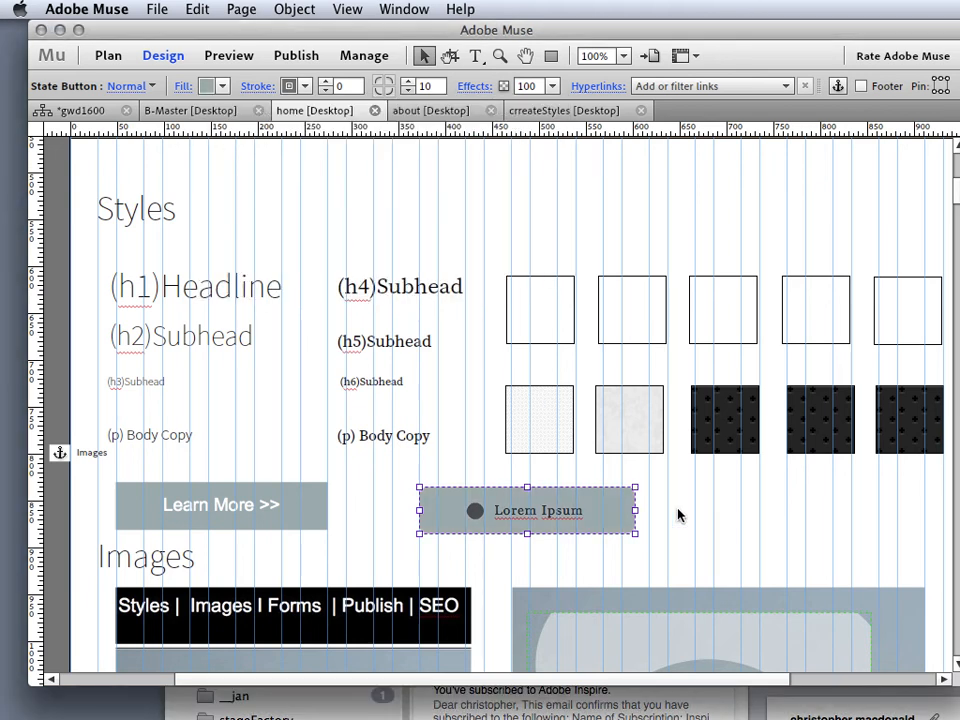
pyautogui.click(363, 158)
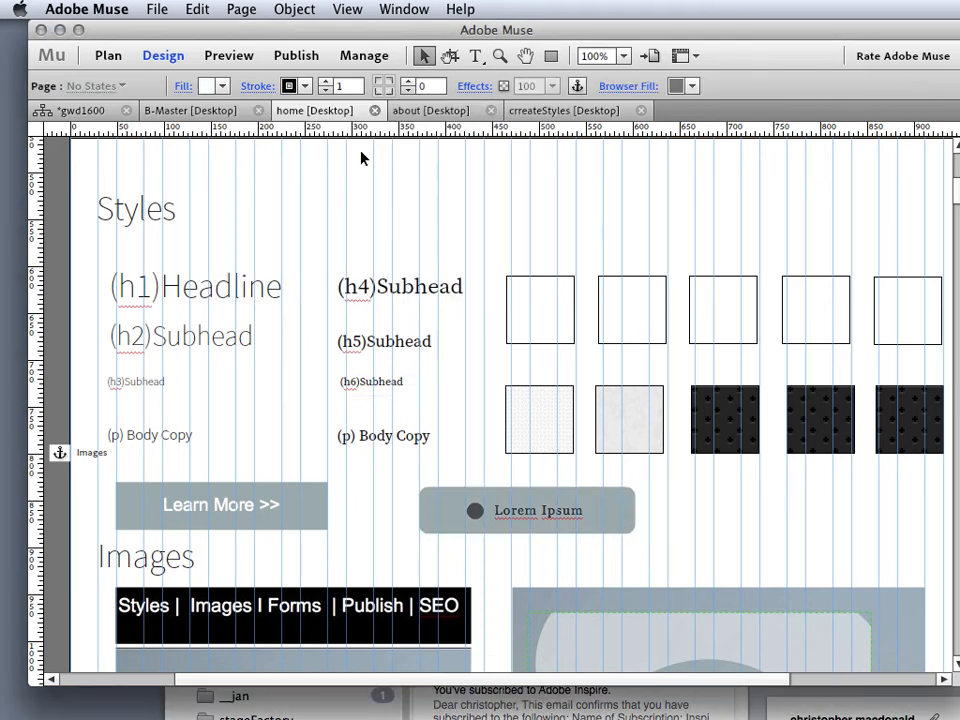
# Set the state button's corner radius to 5, move it left, and select its label.
pyautogui.click(527, 510)
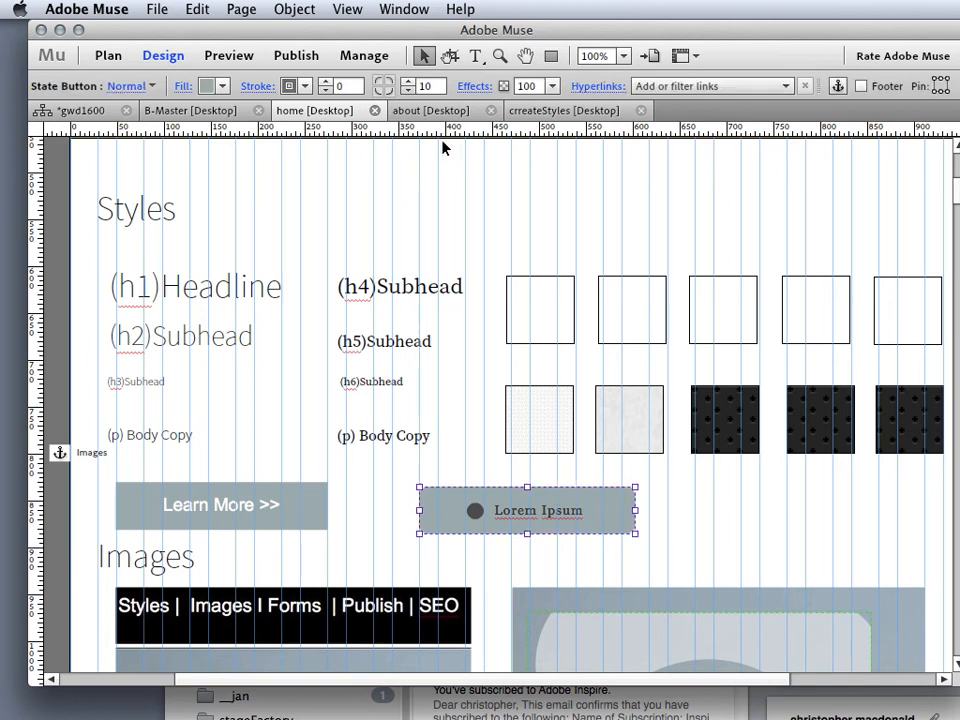
pyautogui.click(408, 82)
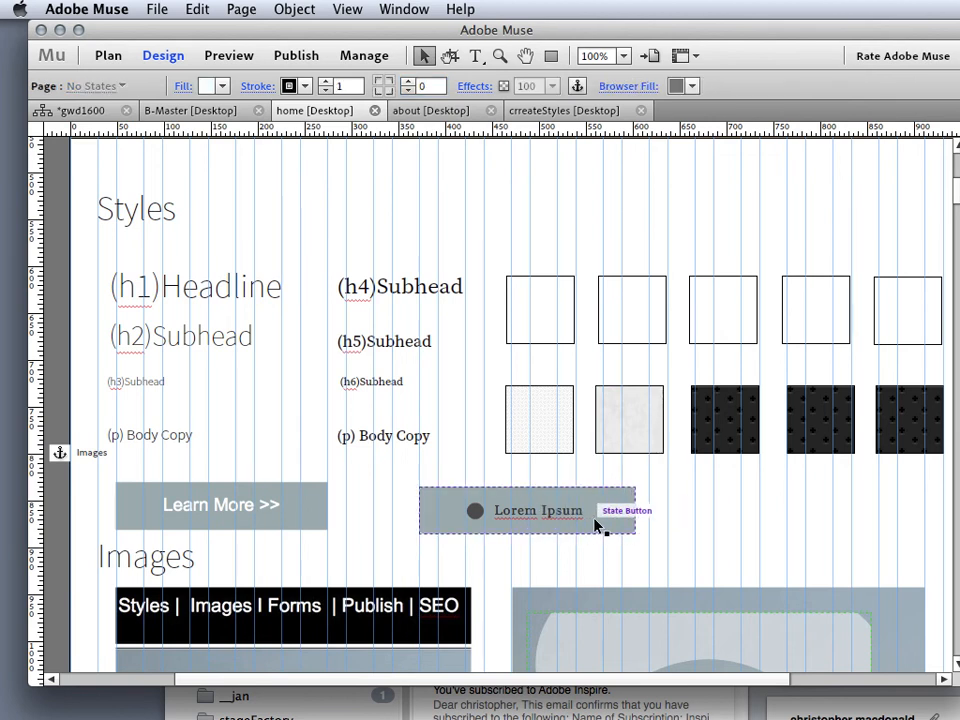
pyautogui.click(538, 510)
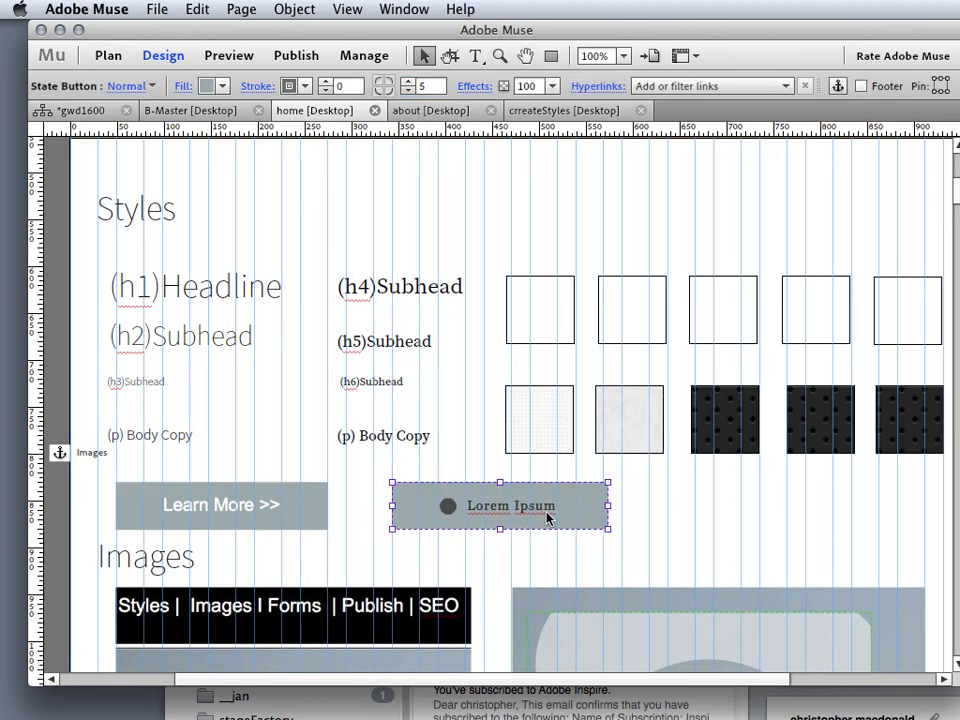
pyautogui.doubleClick(510, 505)
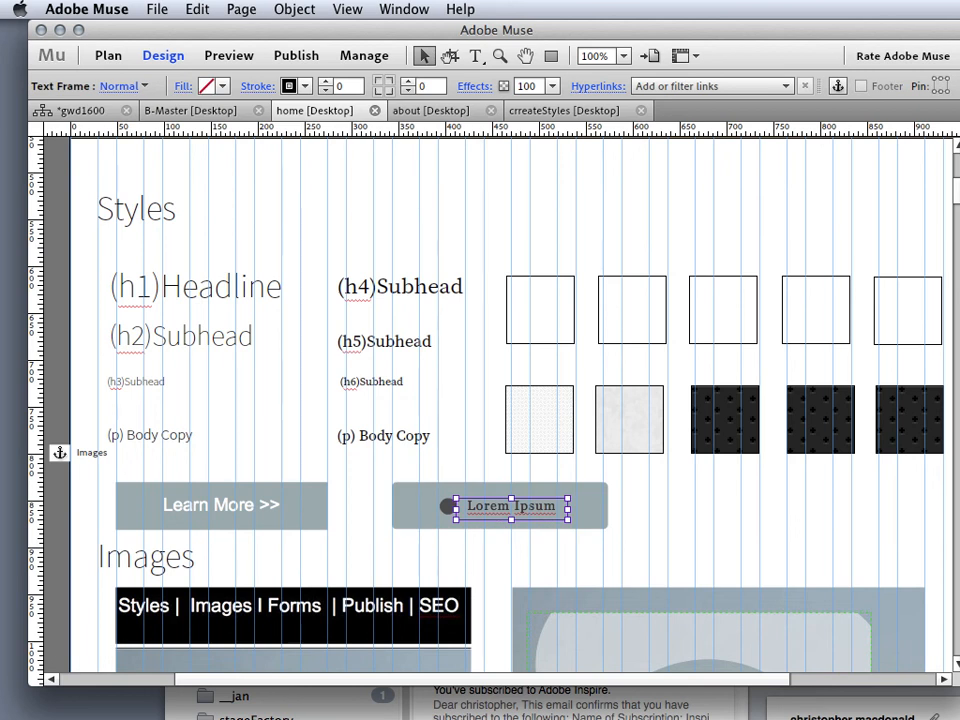
# Apply the textButton paragraph style to the state button label and centre it.
pyautogui.click(809, 163)
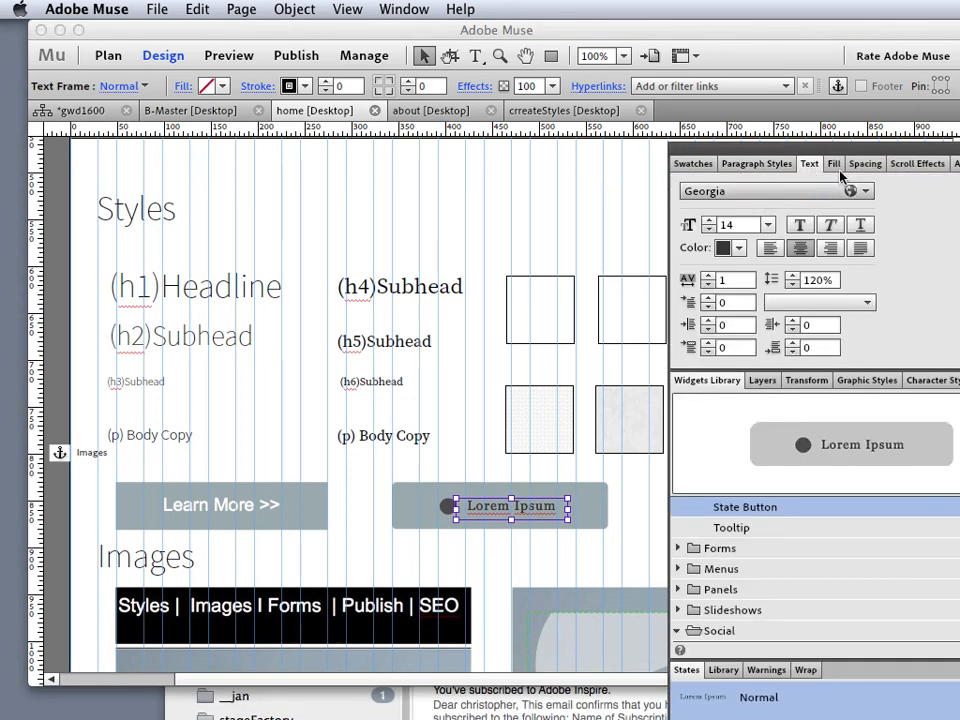
pyautogui.click(756, 163)
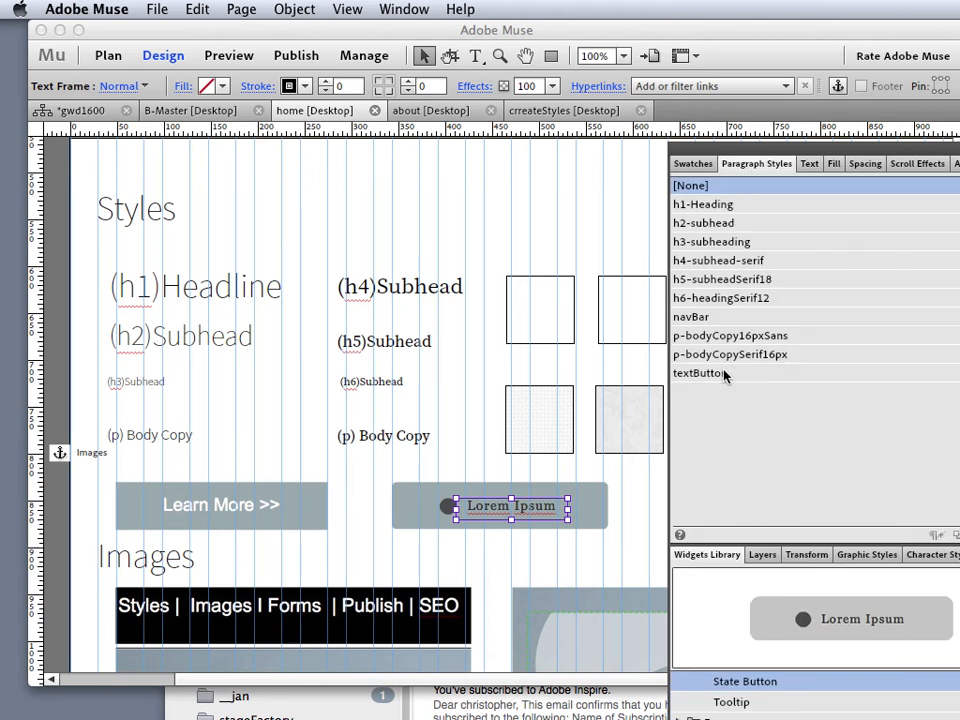
pyautogui.click(700, 372)
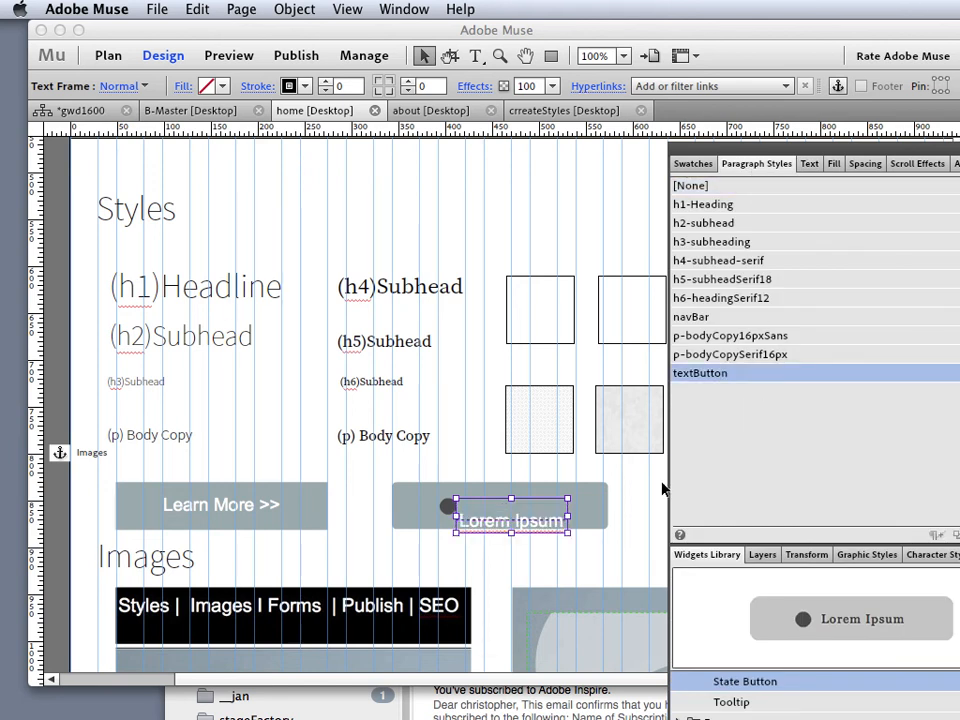
pyautogui.moveTo(511, 521); pyautogui.dragTo(500, 505)
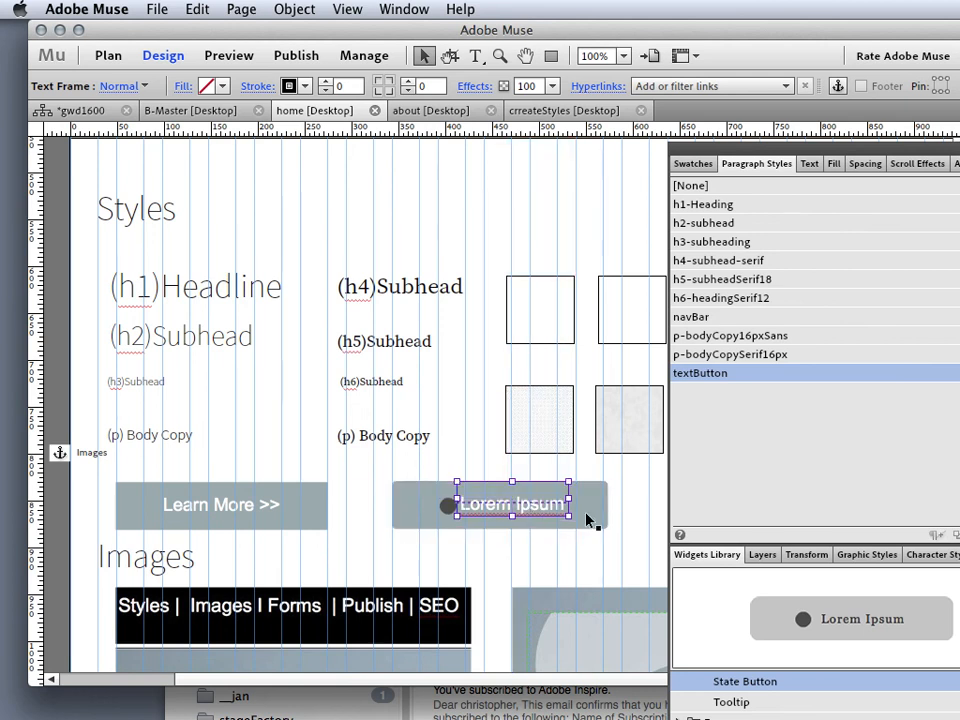
# Change the label to 'Learn more >>' and remove the button's small icon.
pyautogui.doubleClick(511, 504)
pyautogui.write('Learn more >>')
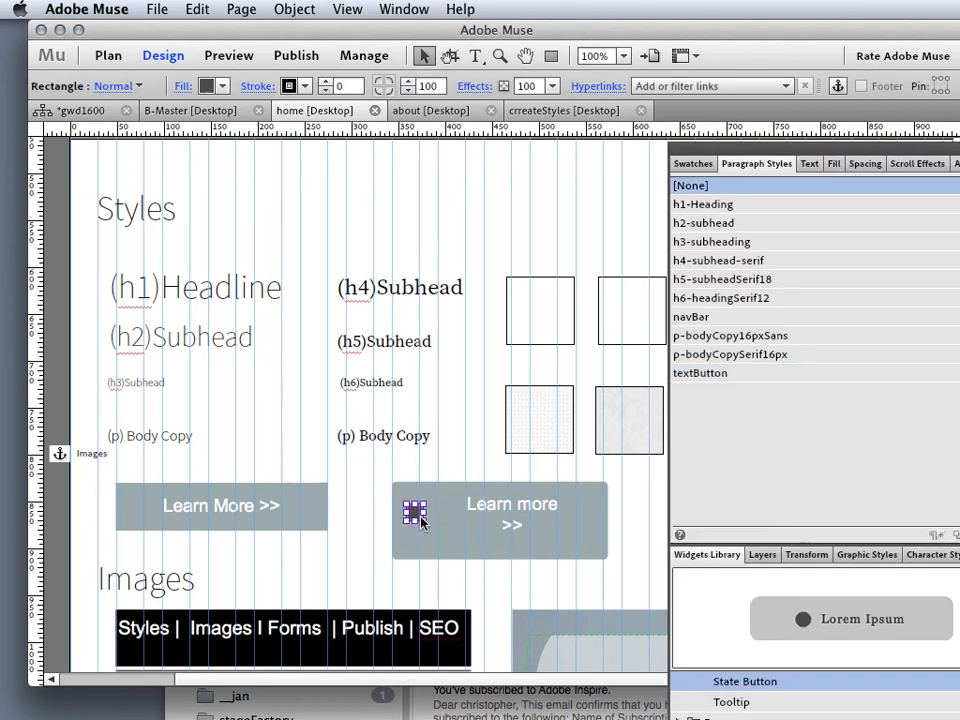
pyautogui.click(512, 513)
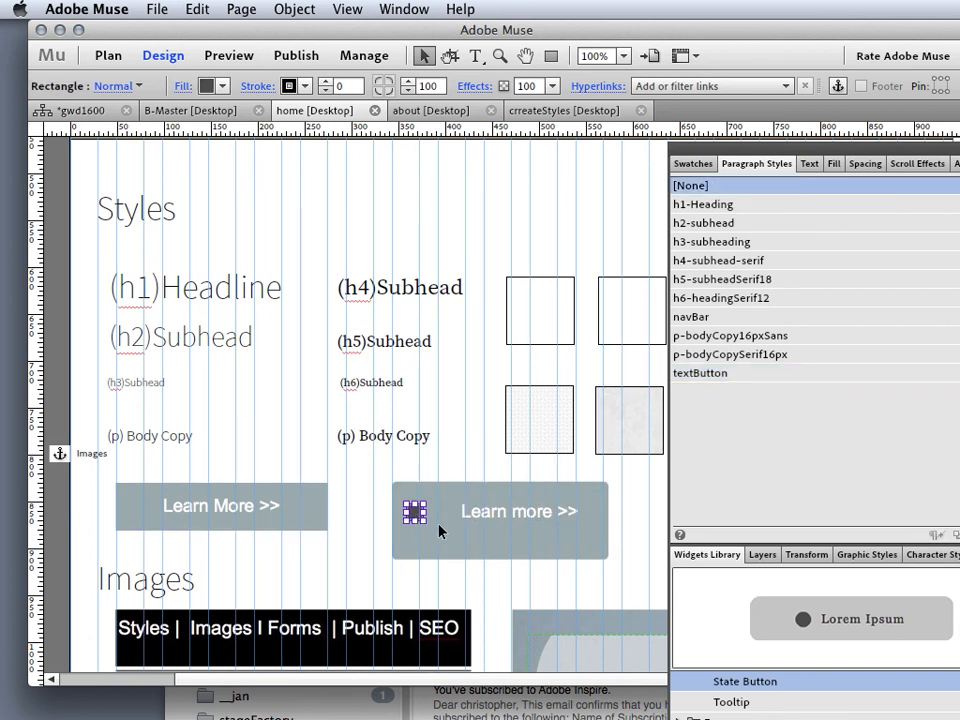
pyautogui.click(519, 511)
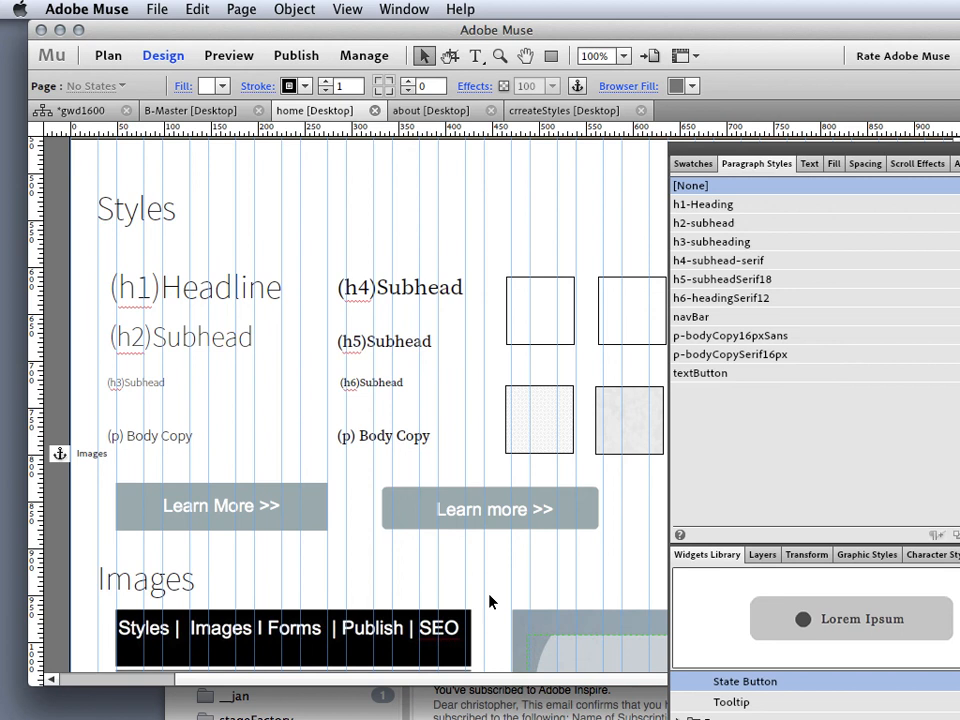
# Link the second button to crreateStyles [Desktop], preview the site, and test the link.
pyautogui.click(492, 509)
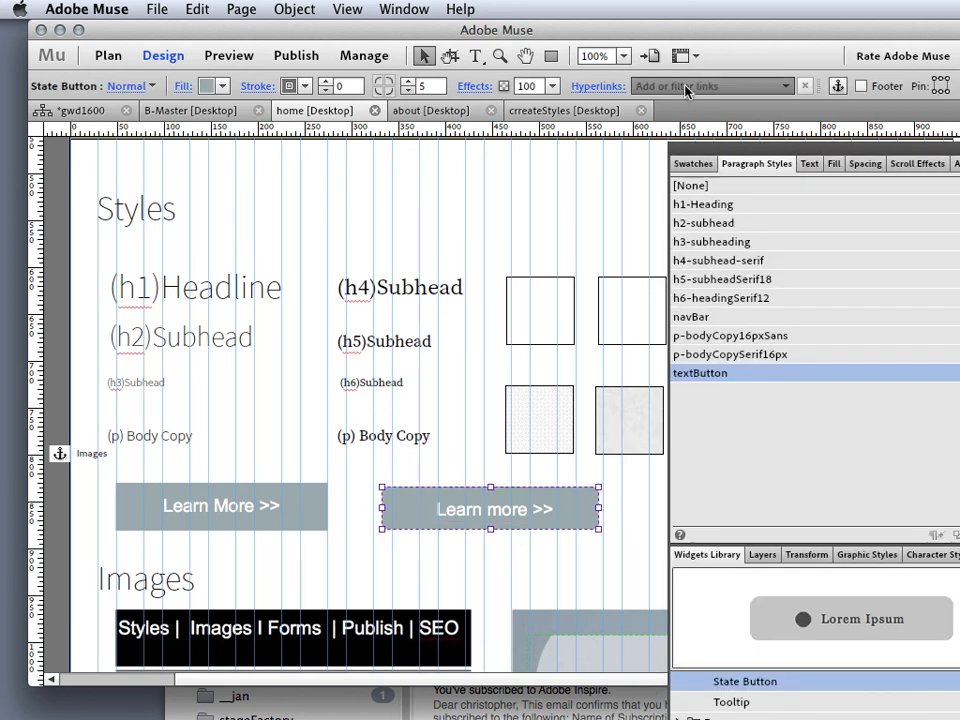
pyautogui.click(710, 86)
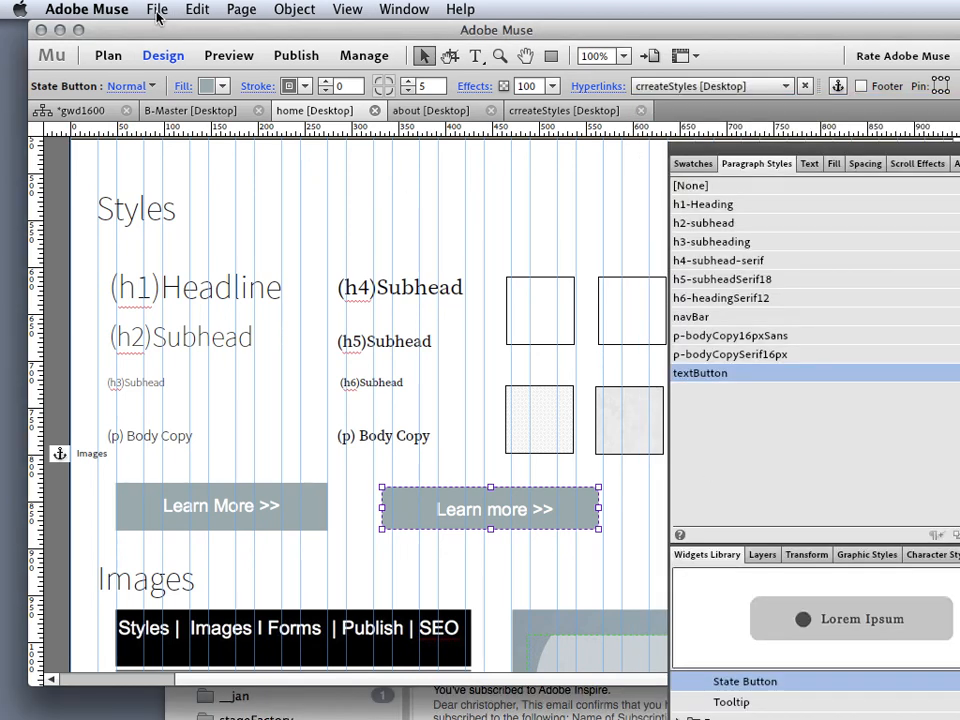
pyautogui.click(156, 9)
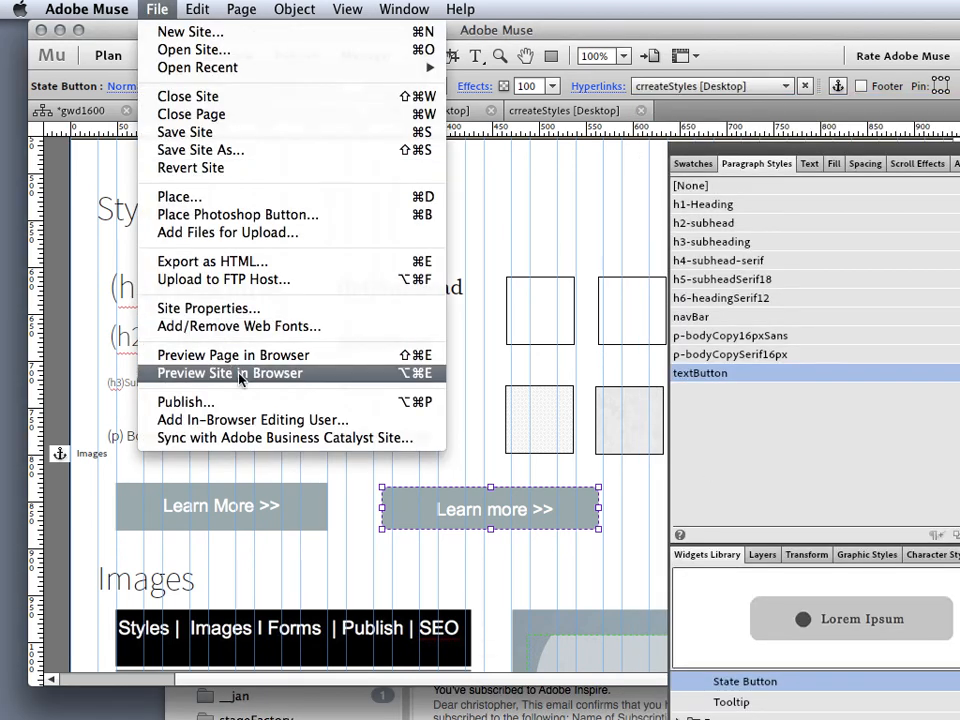
pyautogui.click(230, 373)
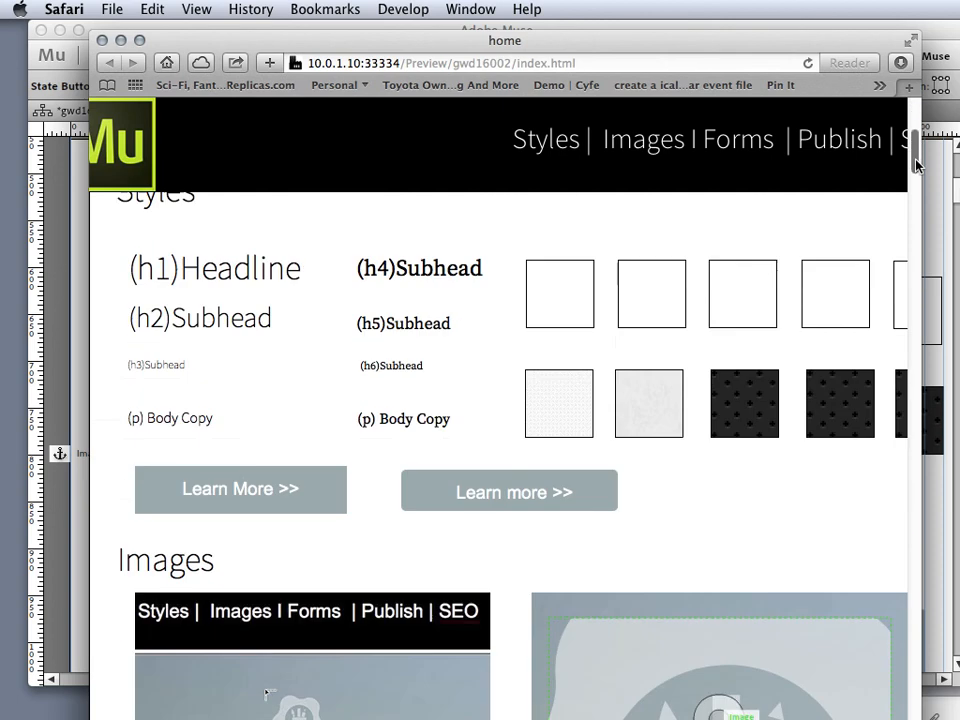
pyautogui.click(545, 139)
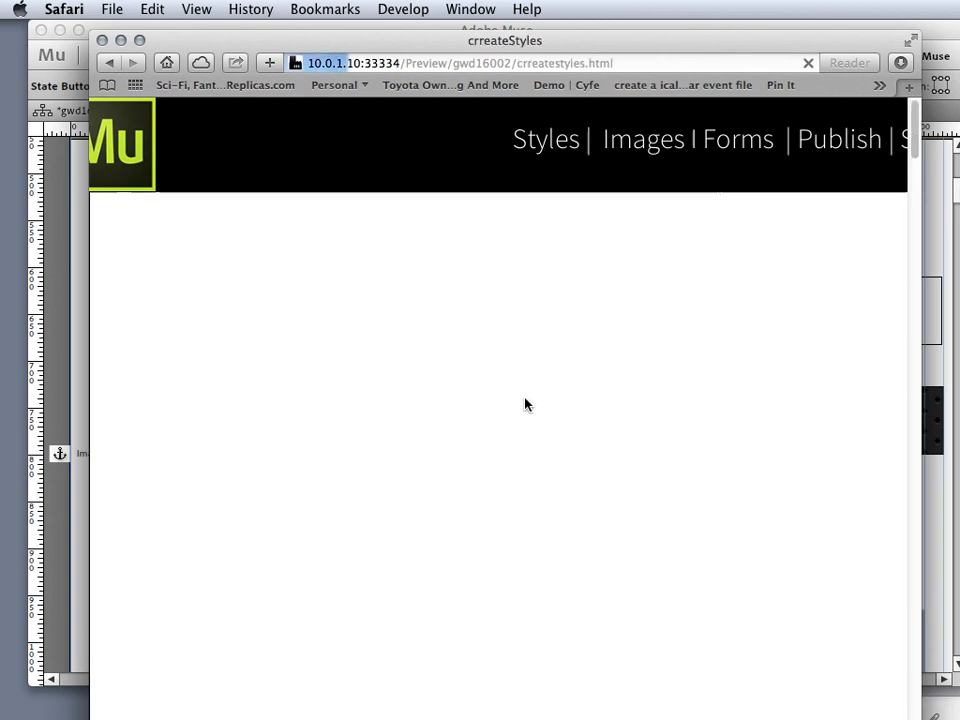